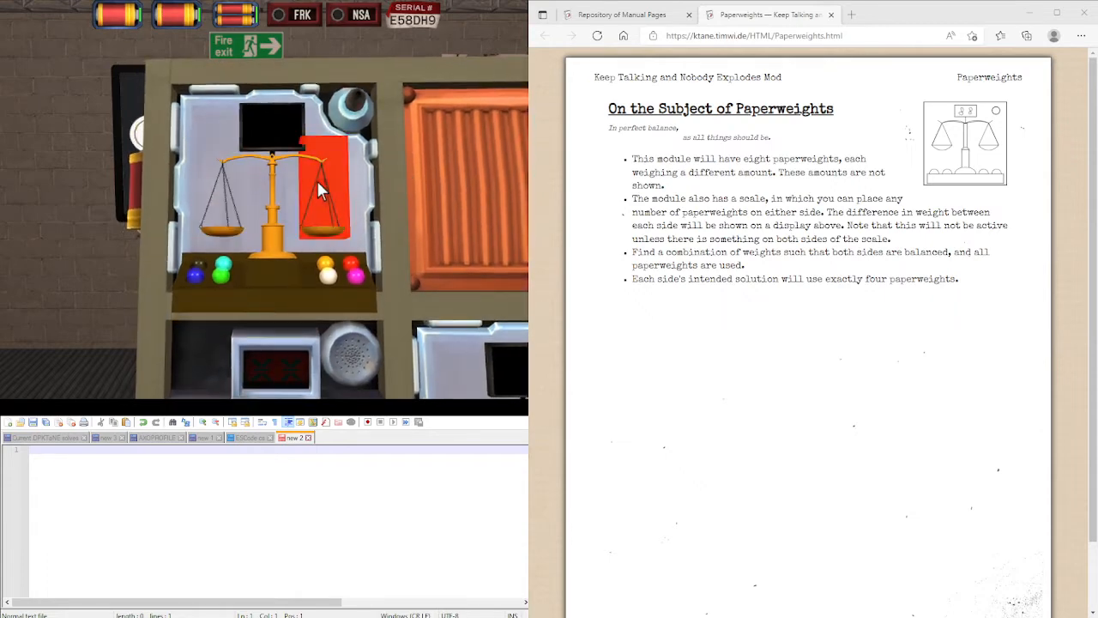
# Place a paperweight on the scale pan and watch which way the balance tips
pyautogui.click(319, 190)
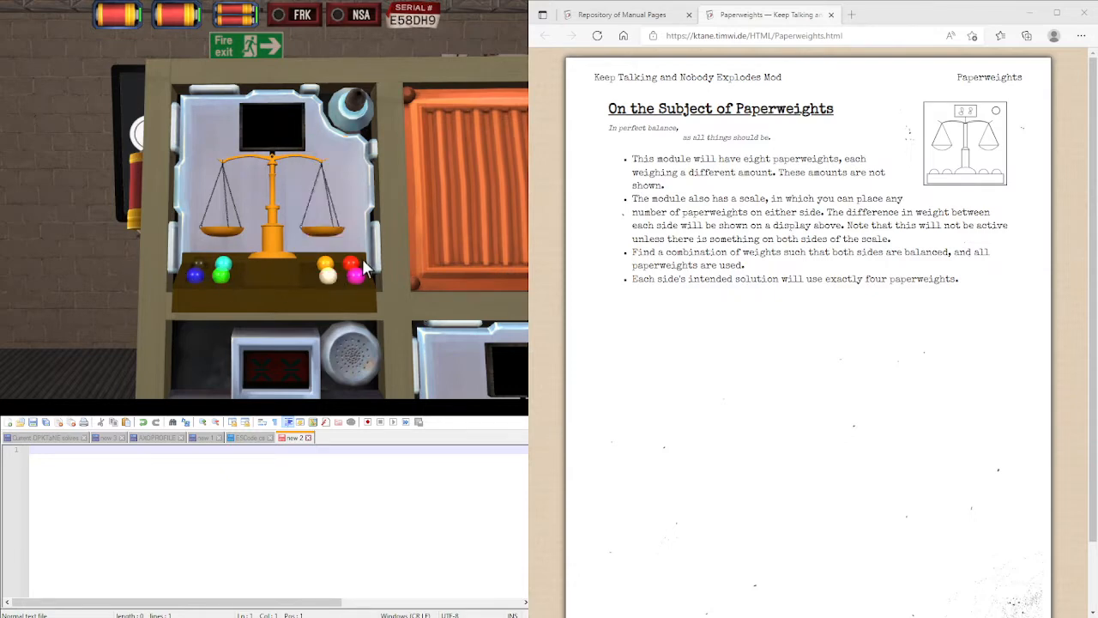
pyautogui.moveTo(231, 271)
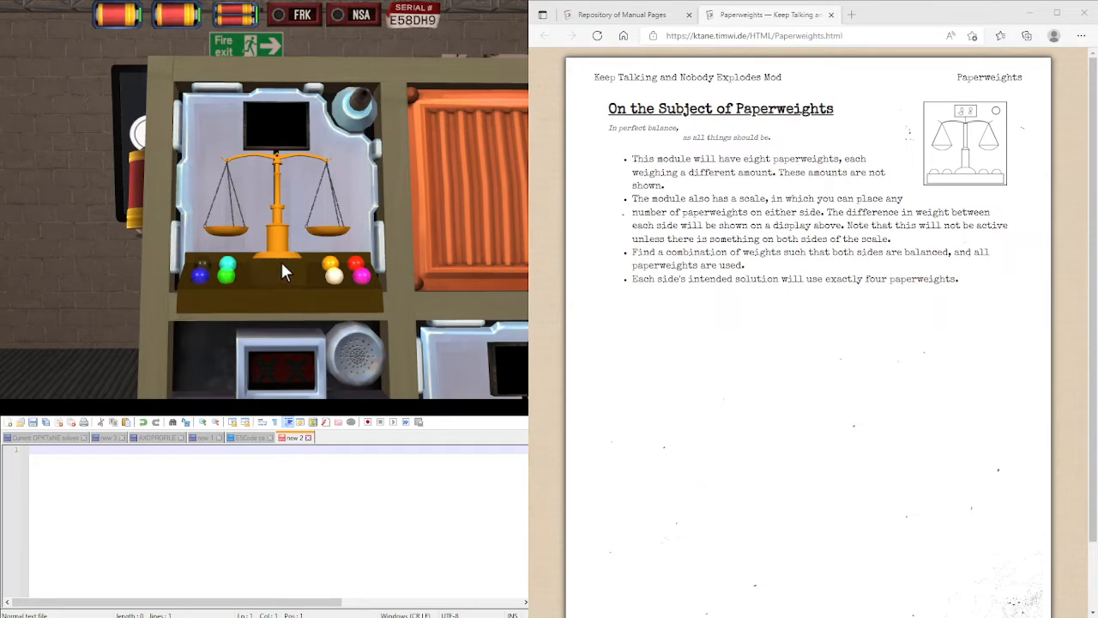
pyautogui.moveTo(292, 247)
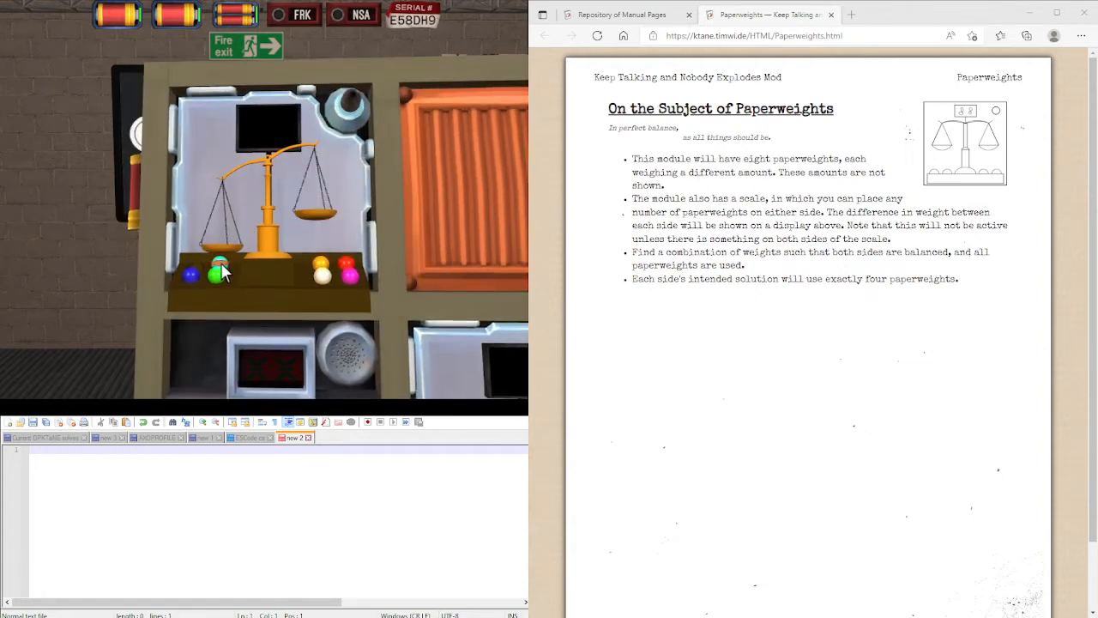
# Weigh paperweights against the black reference and log differences -5 and +55 in the notes
pyautogui.click(216, 274)
pyautogui.write('BLACK <- RED')
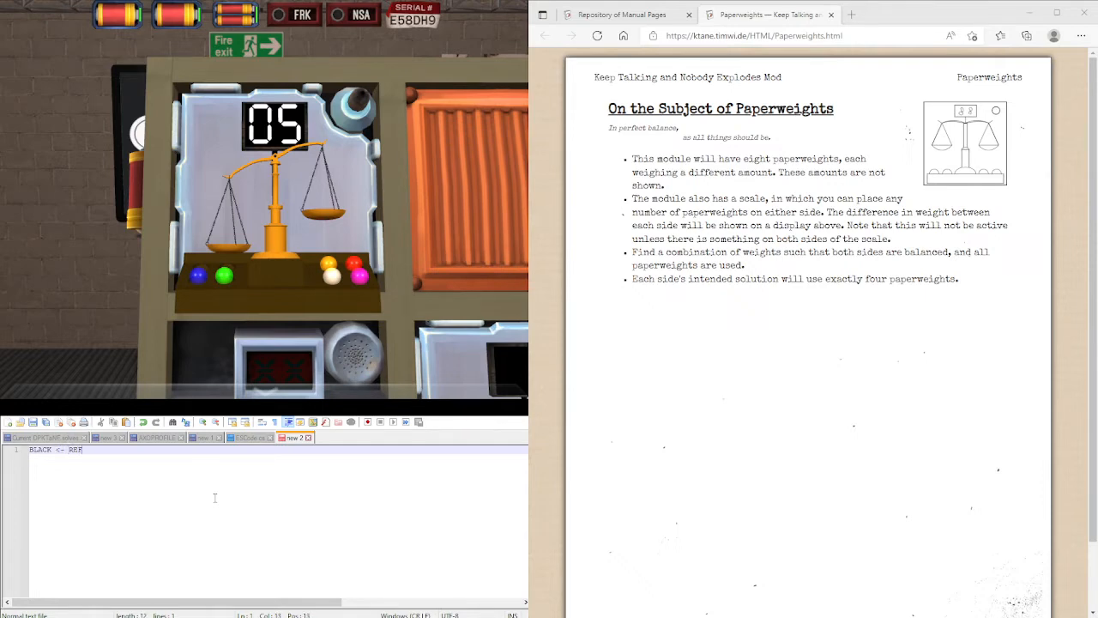
pyautogui.write('ERENCE')
pyautogui.write('-5')
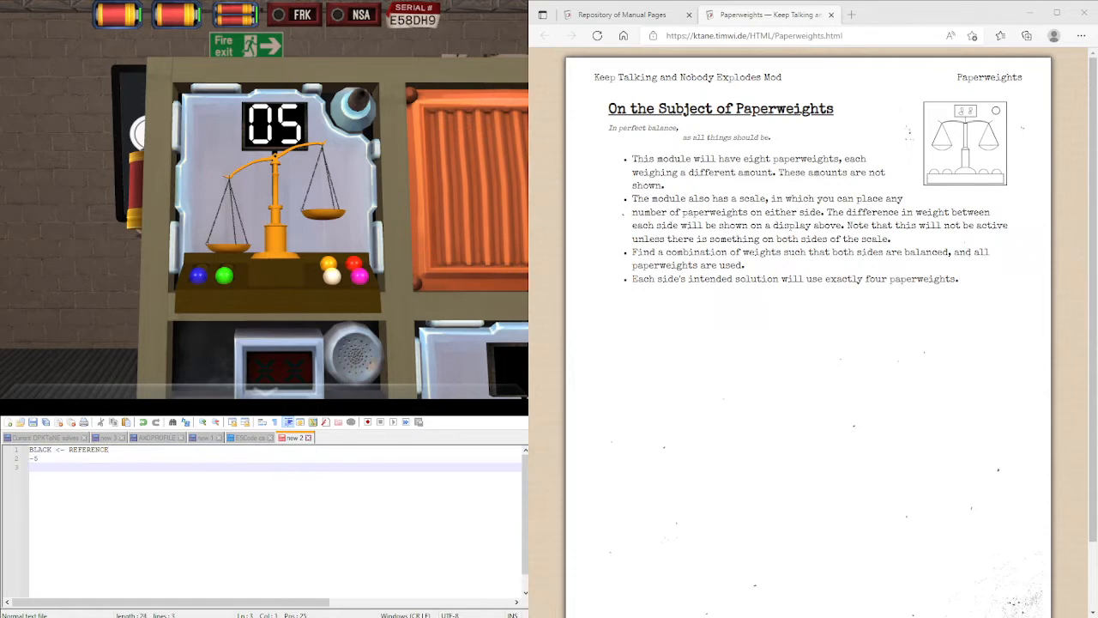
pyautogui.click(197, 276)
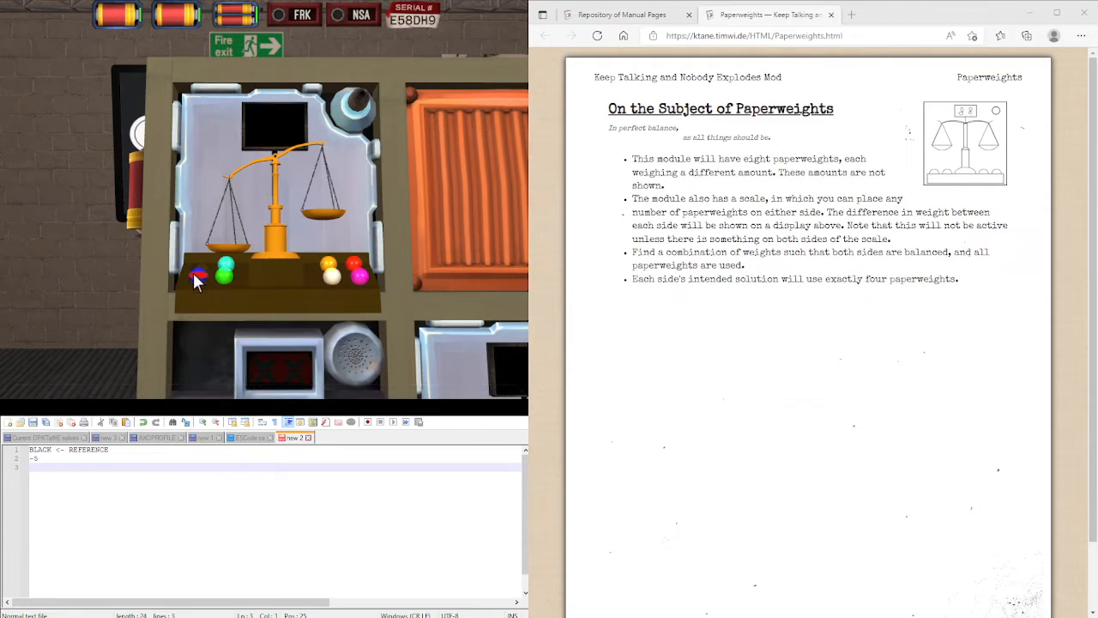
pyautogui.click(199, 273)
pyautogui.write('+55')
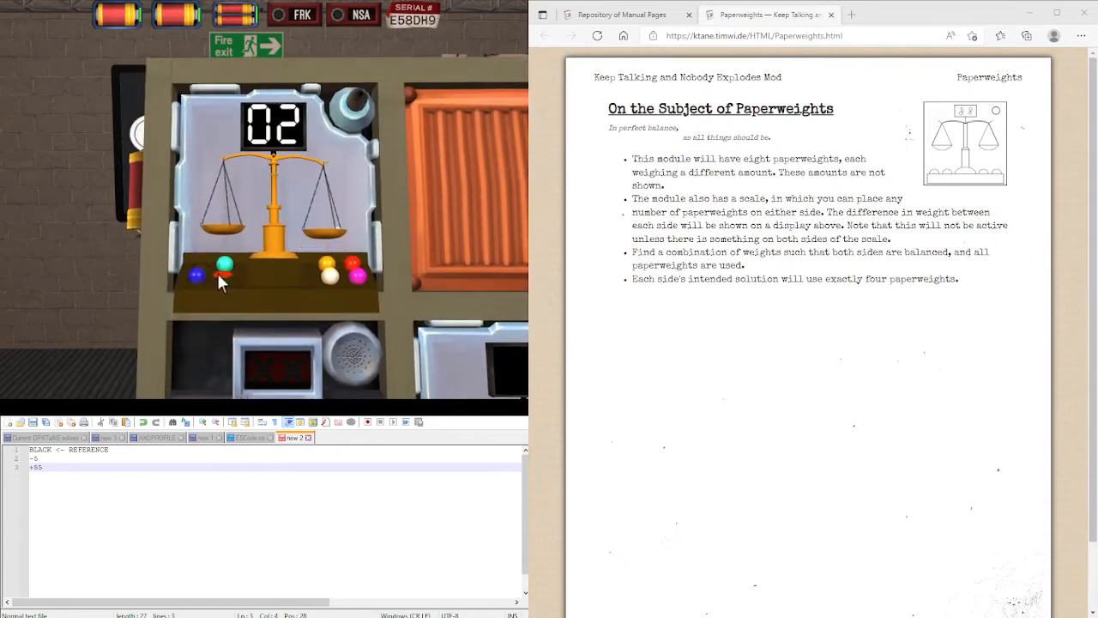
# Weigh the white and remaining paperweights against black, recording +2, +33 and +17
pyautogui.click(196, 274)
pyautogui.write('+2')
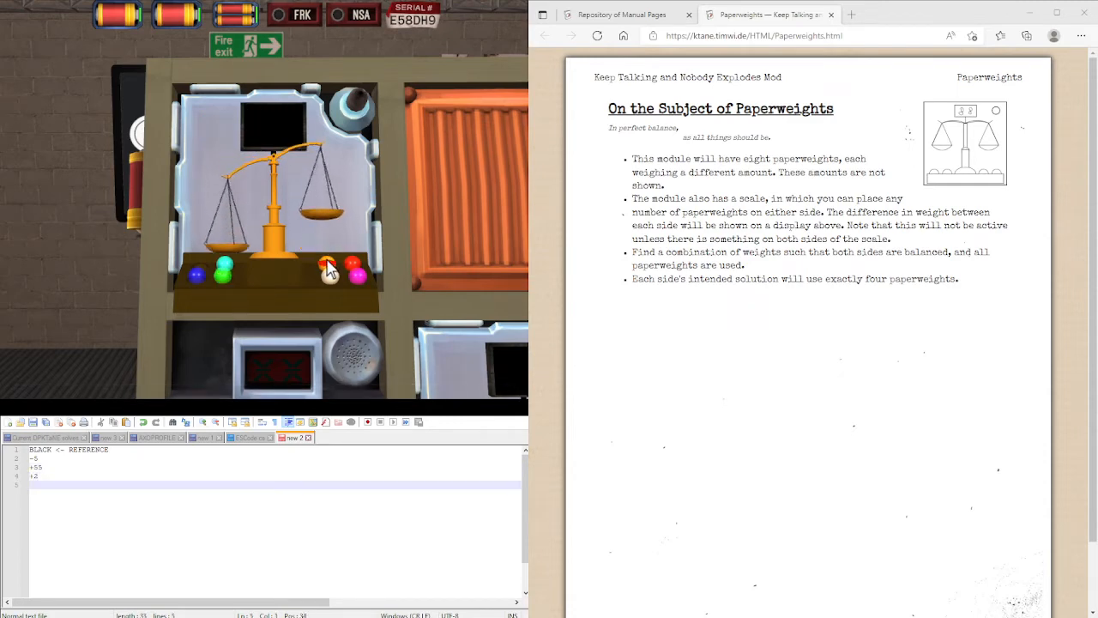
pyautogui.click(330, 268)
pyautogui.write('+33')
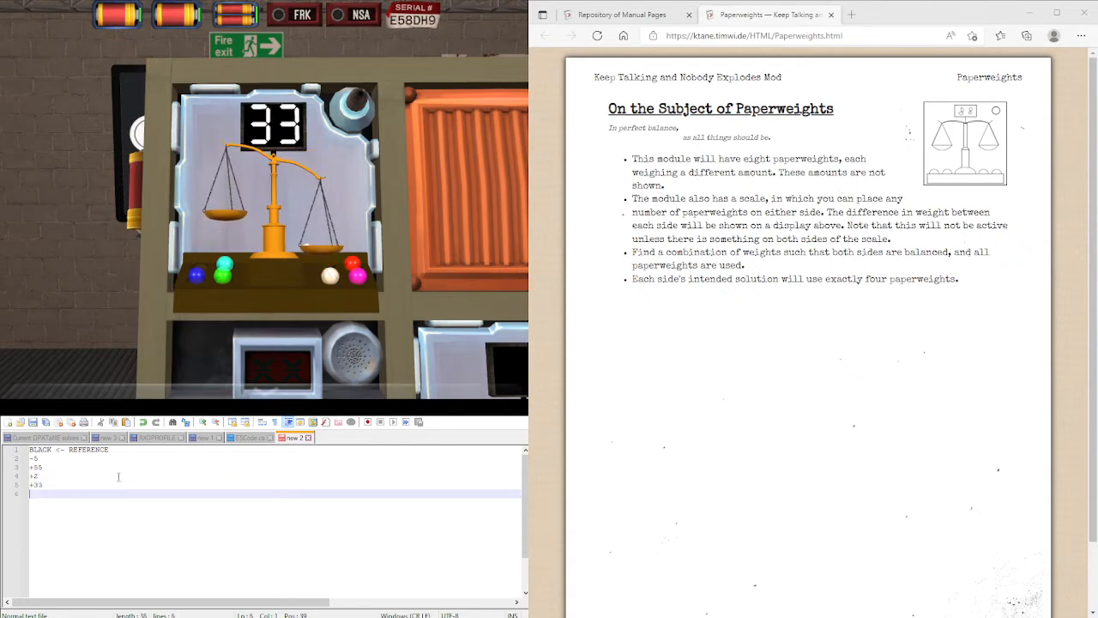
pyautogui.click(333, 264)
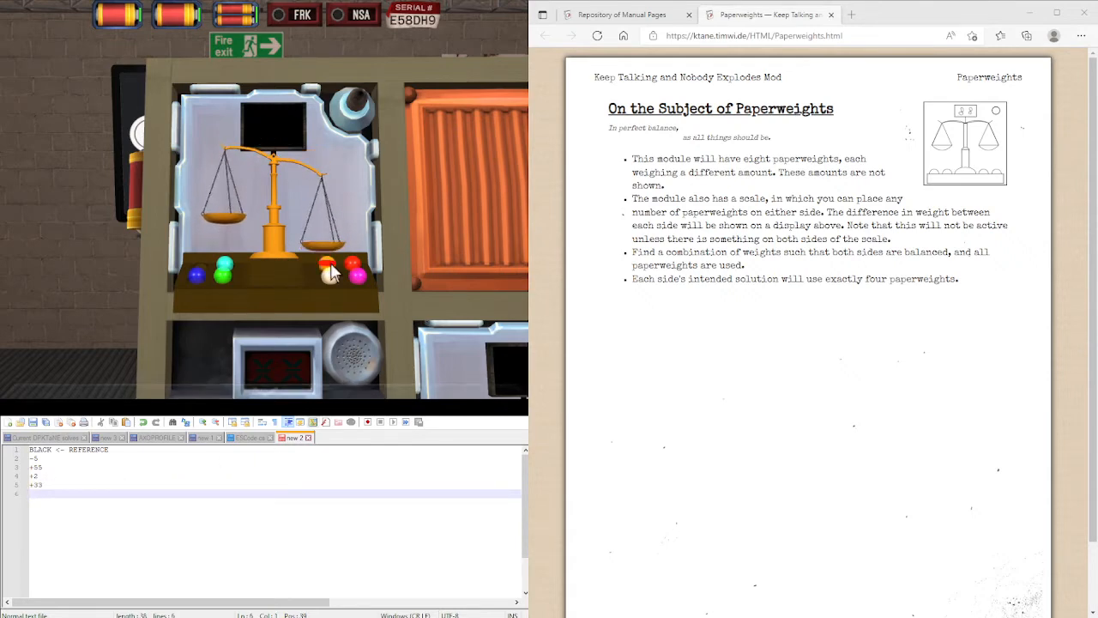
pyautogui.click(330, 272)
pyautogui.write('+17')
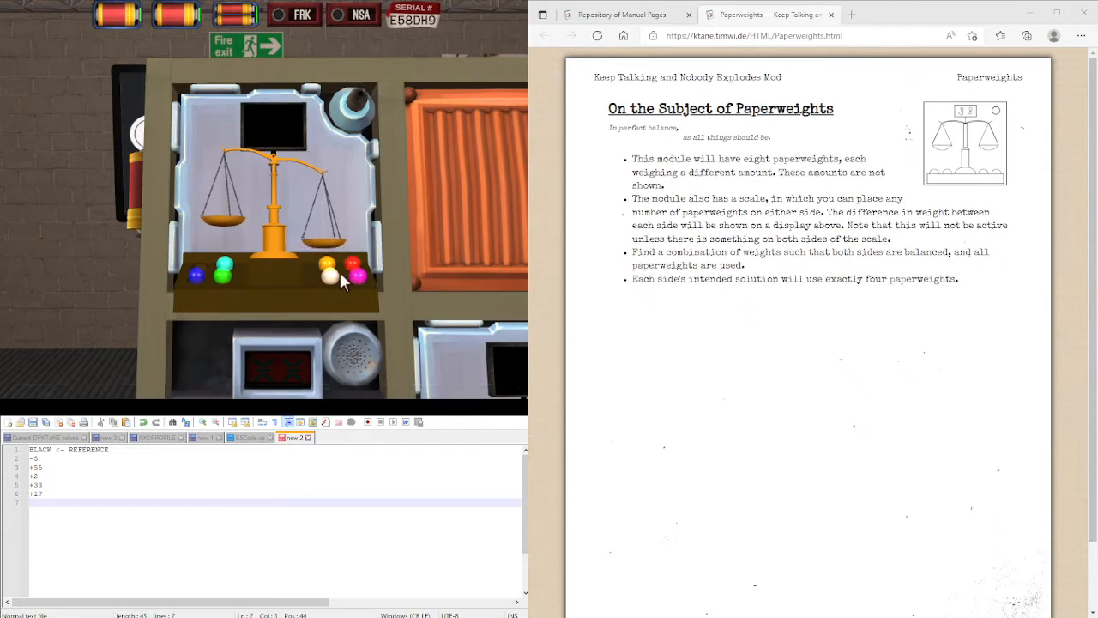
pyautogui.click(330, 277)
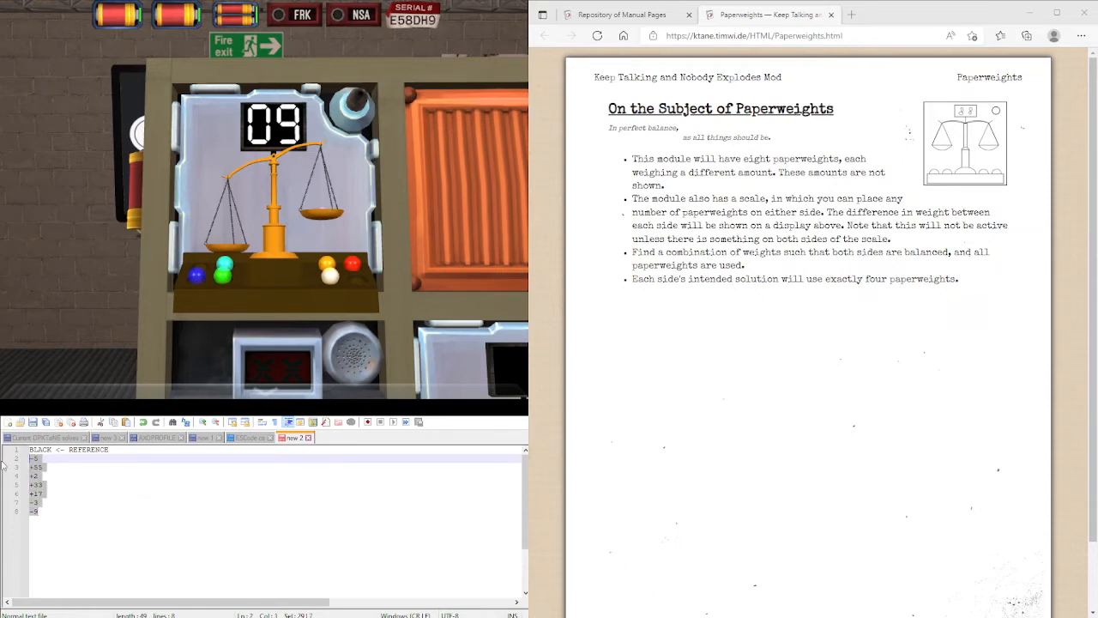
# Bring up the Text Field Calculator from the Repository of Manual Pages
pyautogui.click(626, 13)
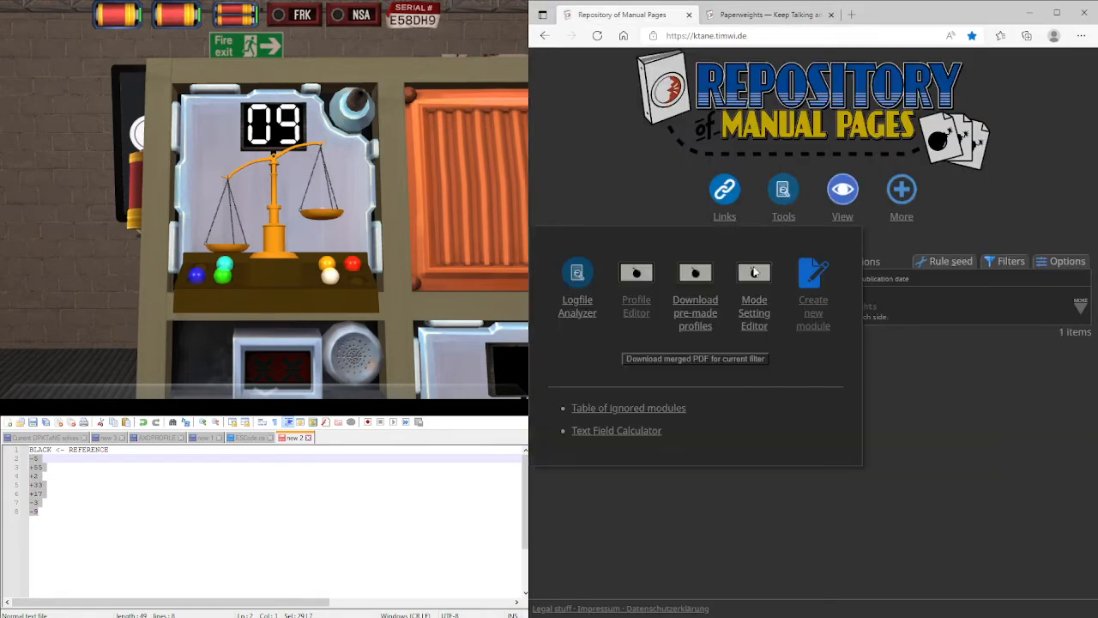
pyautogui.click(616, 429)
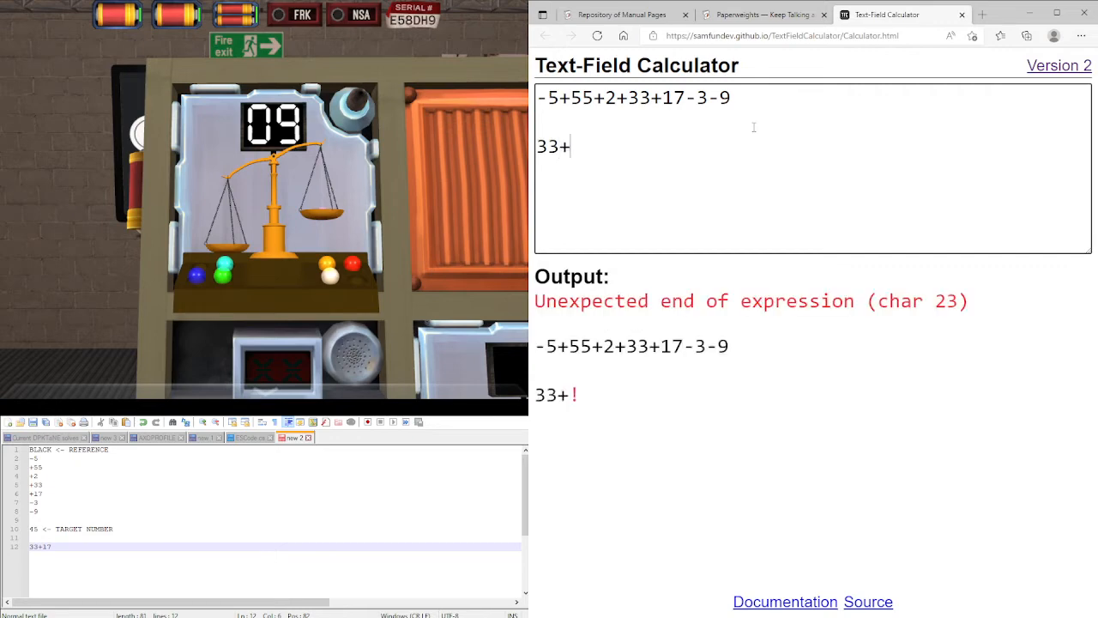
# Enter 33+17-5 and 55+2-3-9 in the calculator, confirming both groups total 45
pyautogui.write('17')
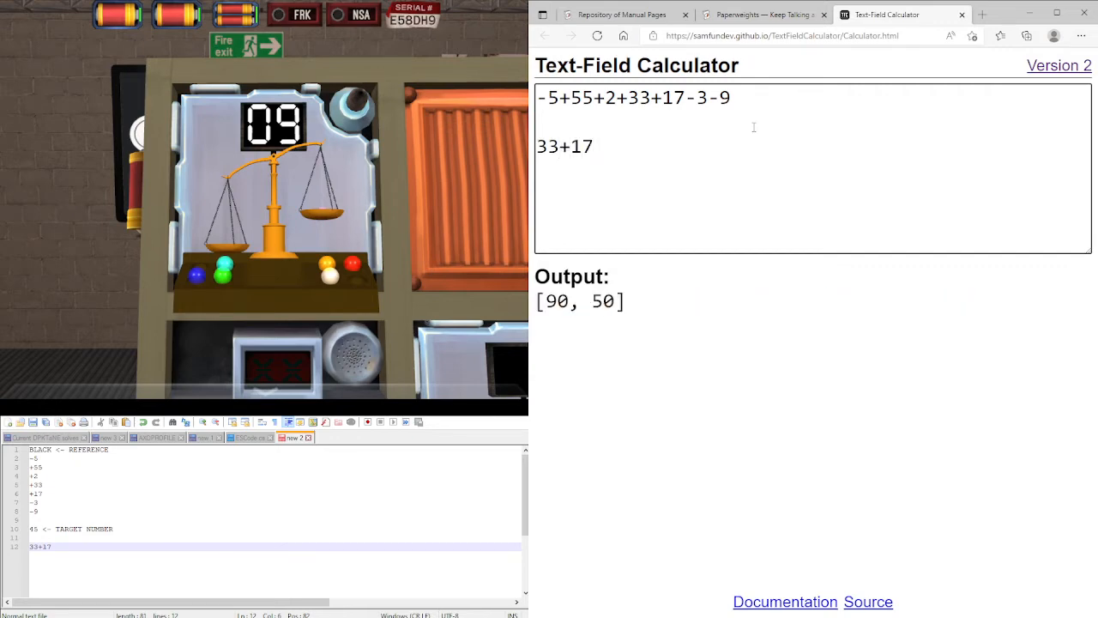
pyautogui.write('-5')
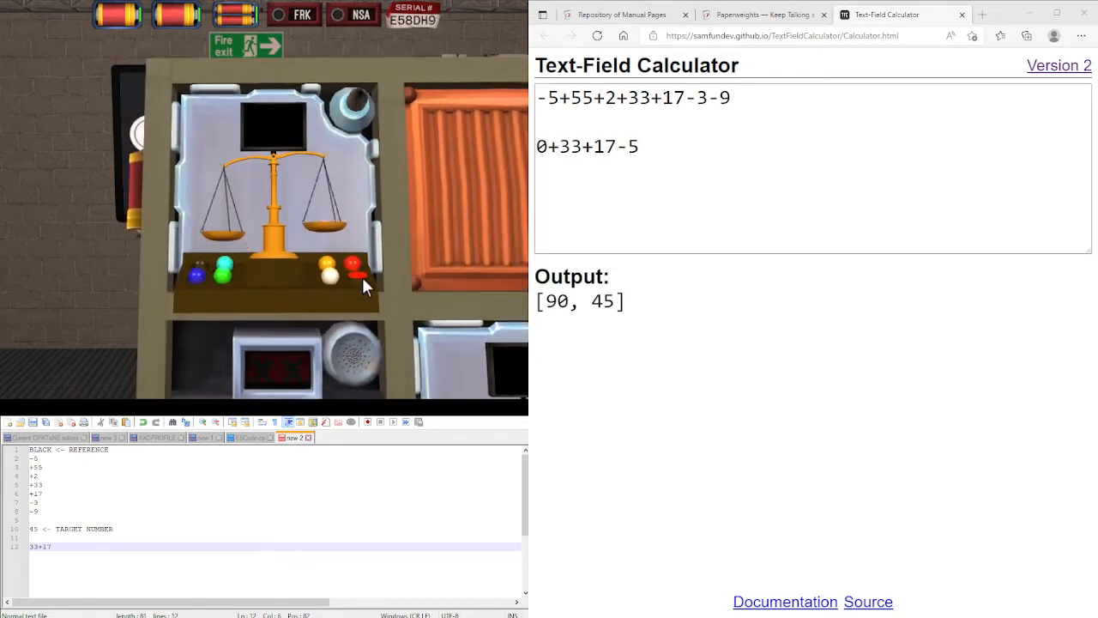
pyautogui.click(357, 274)
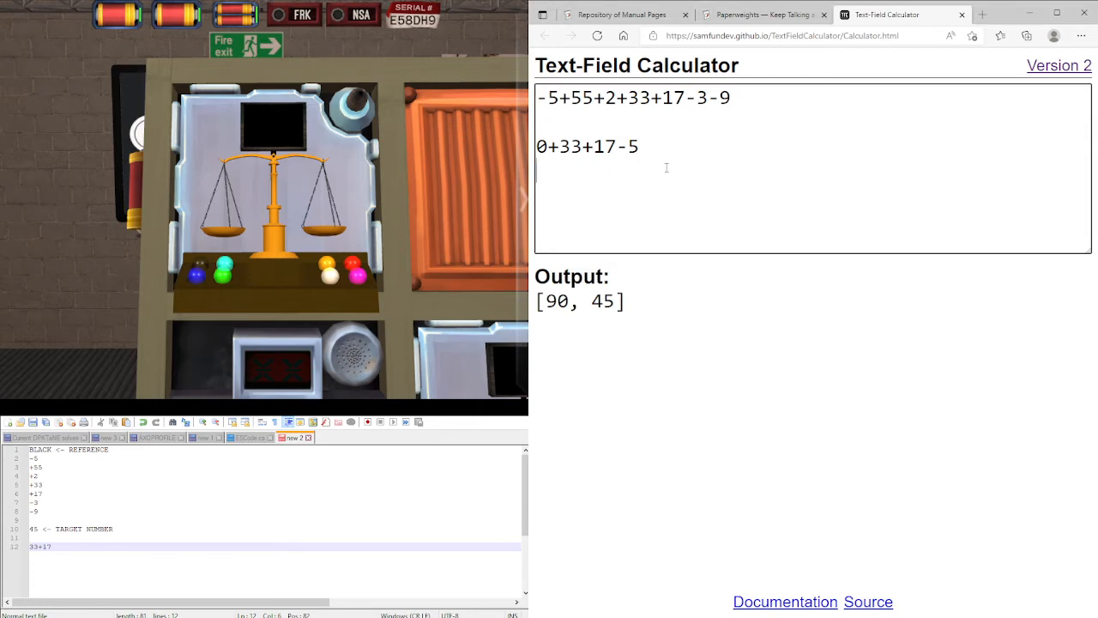
pyautogui.write('55')
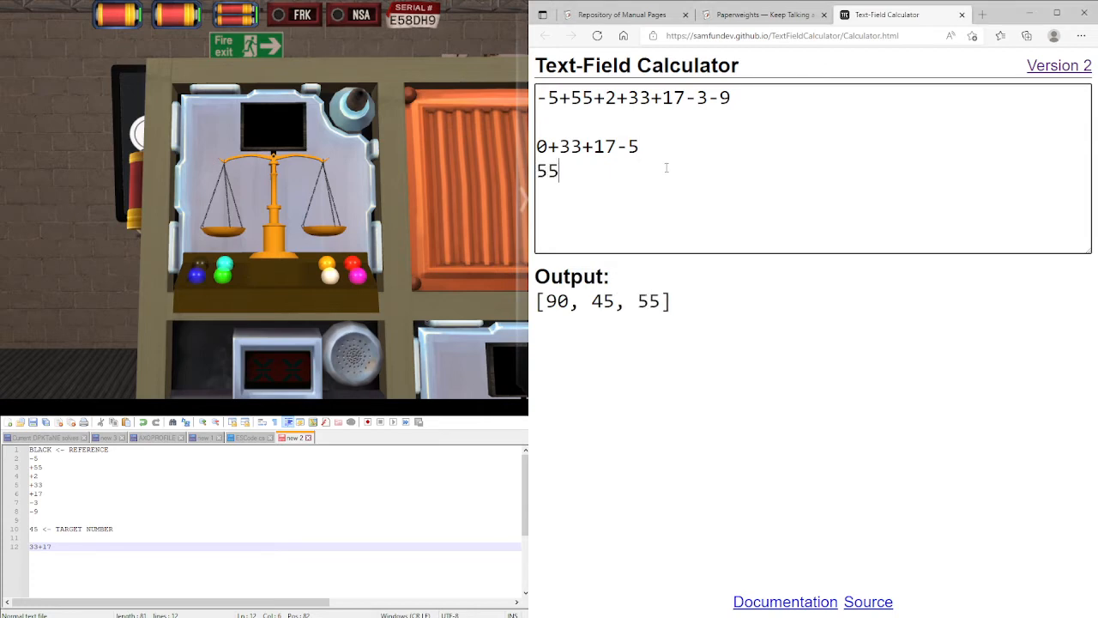
pyautogui.write('+2')
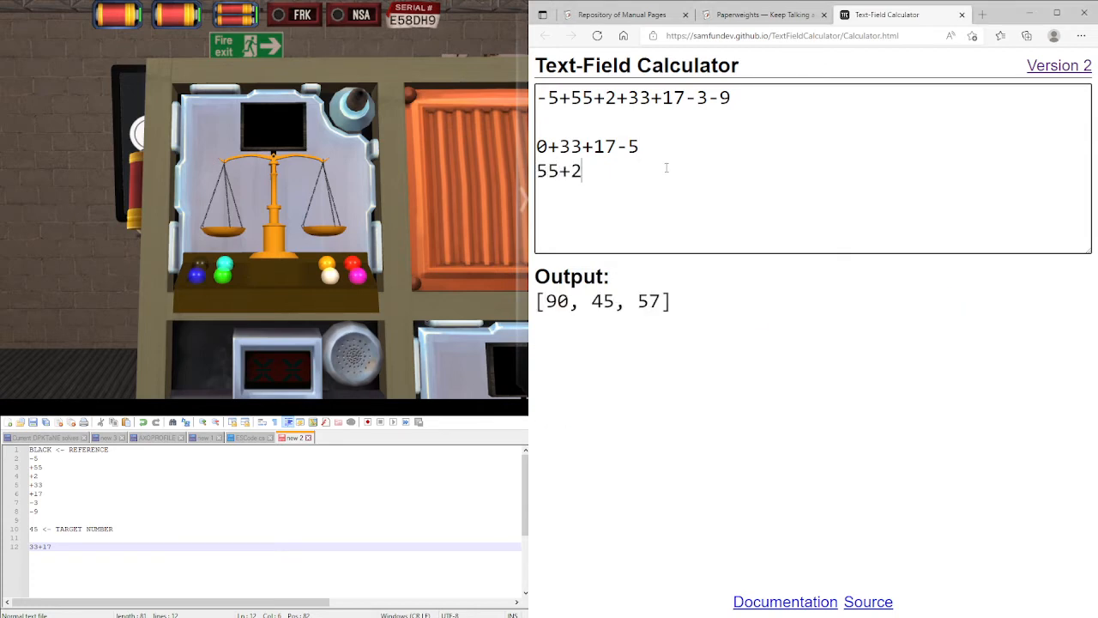
pyautogui.write('-3')
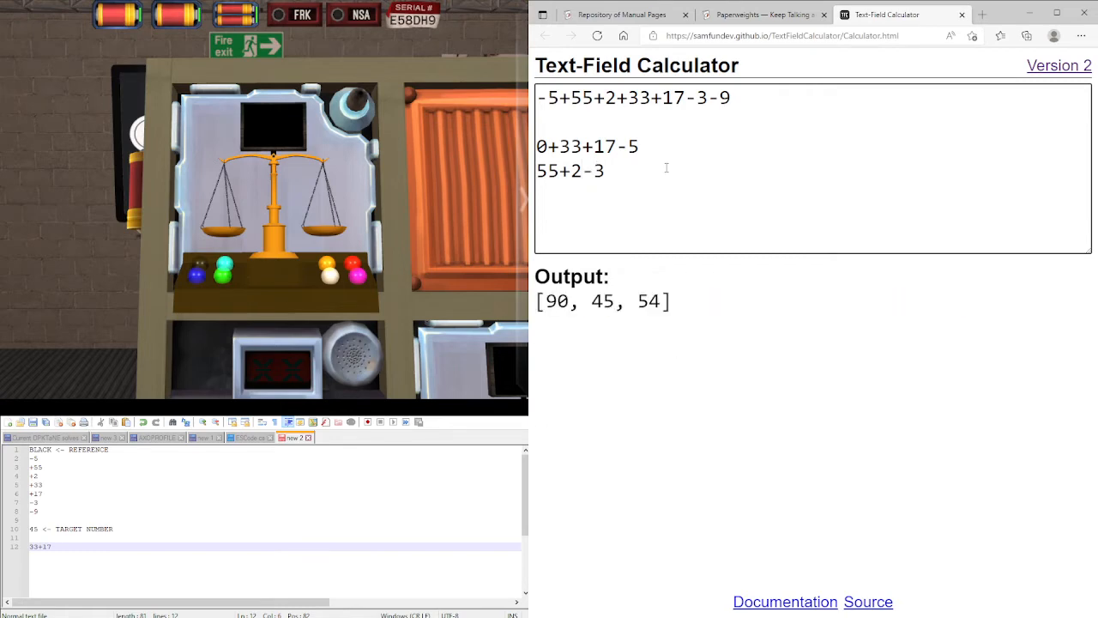
pyautogui.write('-9')
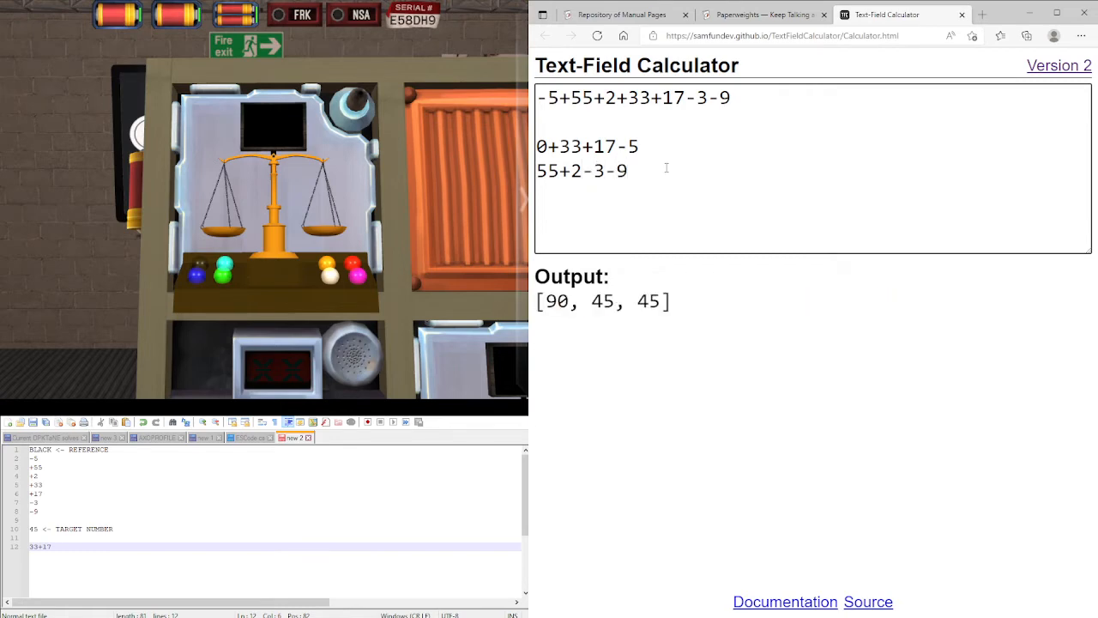
# Tag the balancing group by colour in the notes, marking CYAN
pyautogui.click(626, 171)
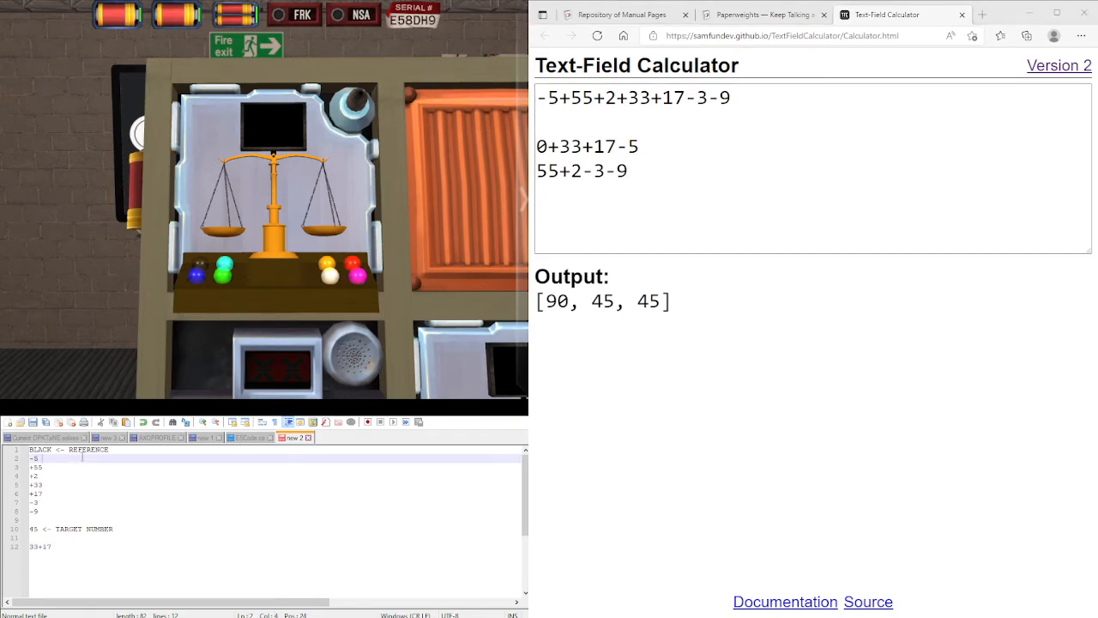
pyautogui.write('CYAN')
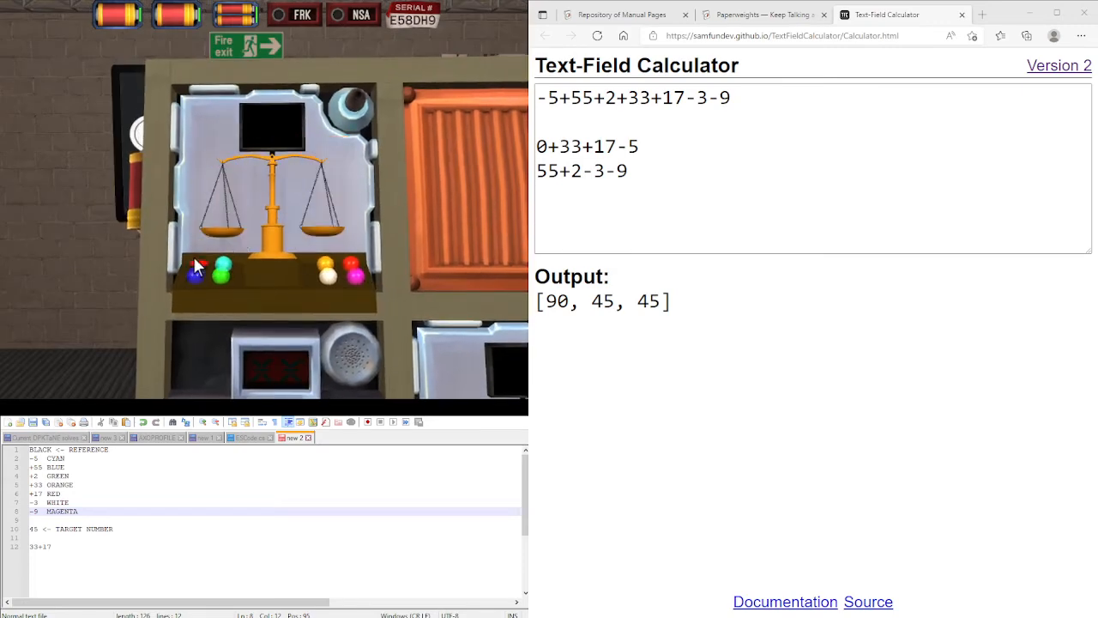
pyautogui.moveTo(227, 259)
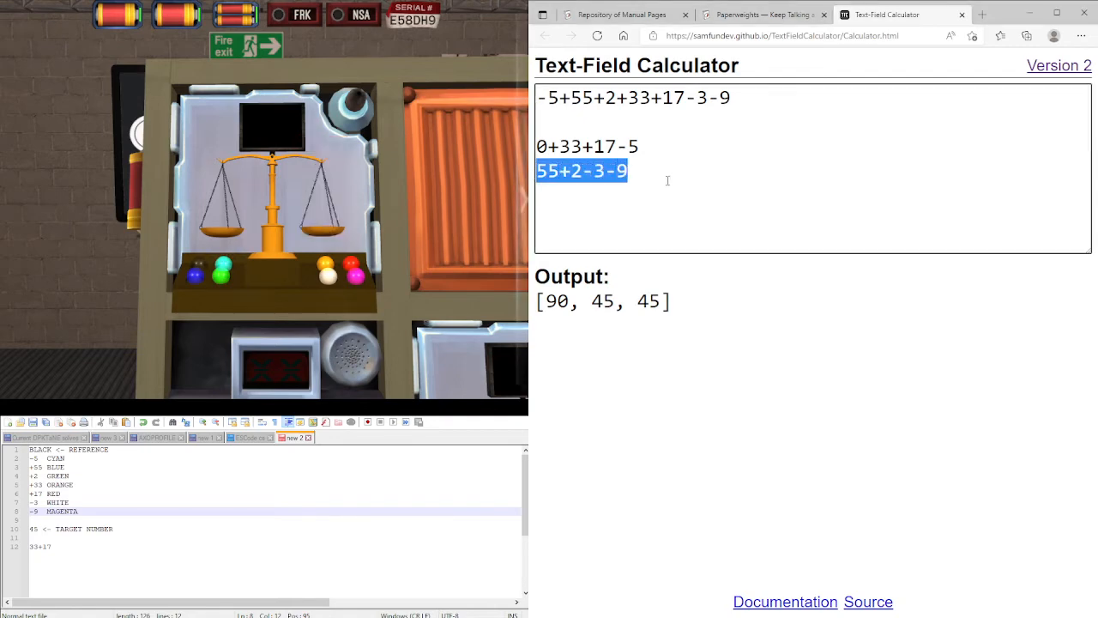
# Return to the game's Paperweights scale after checking both 45 totals
pyautogui.click(667, 180)
pyautogui.write('+4+30-7-6+11-13-1')
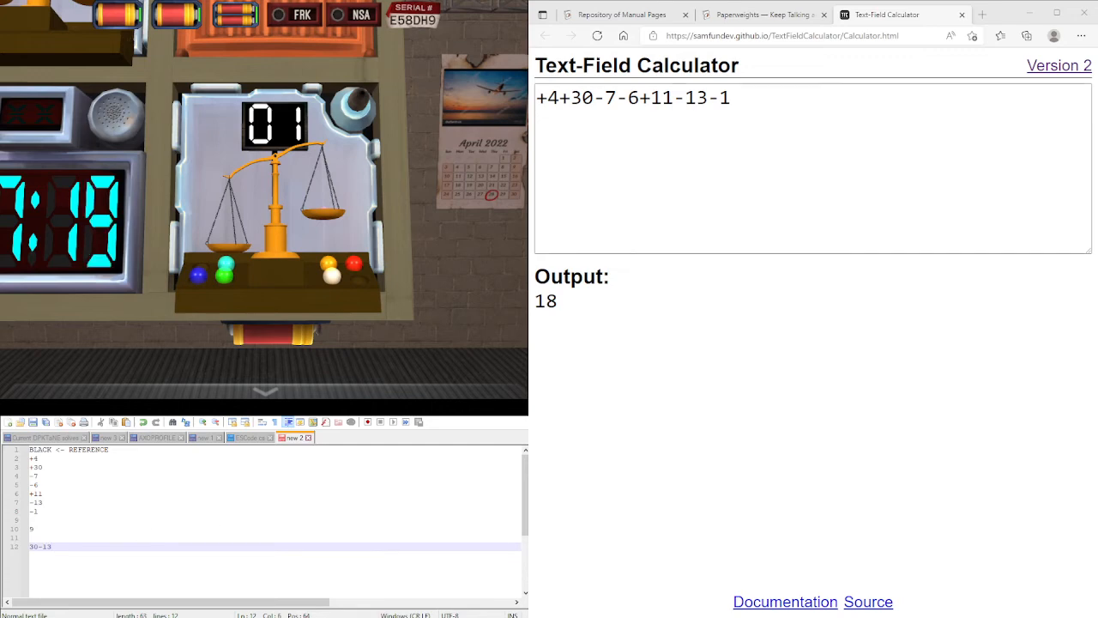
# Try trial sums 30-13 then 30-7 (23) on a second calculator line
pyautogui.click(796, 185)
pyautogui.write('30-1')
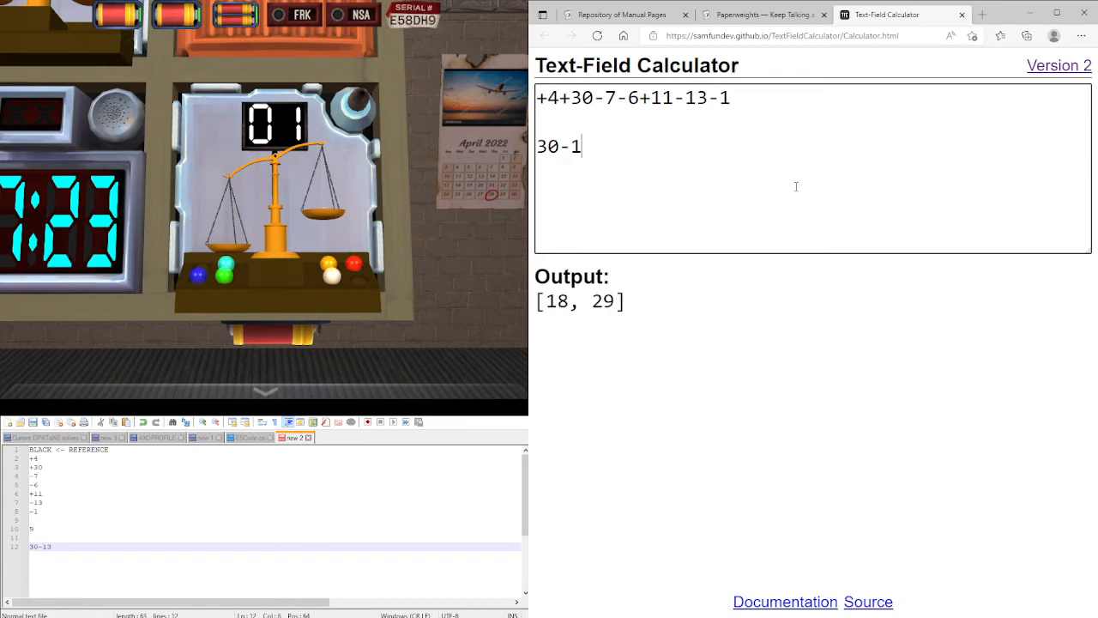
pyautogui.write('3')
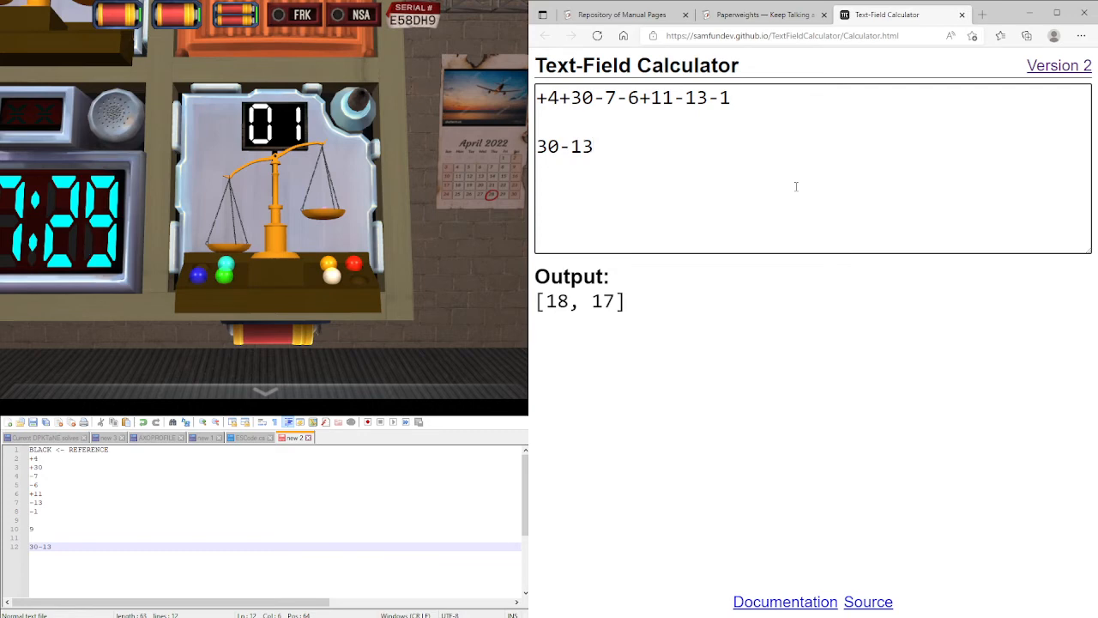
pyautogui.click(592, 146)
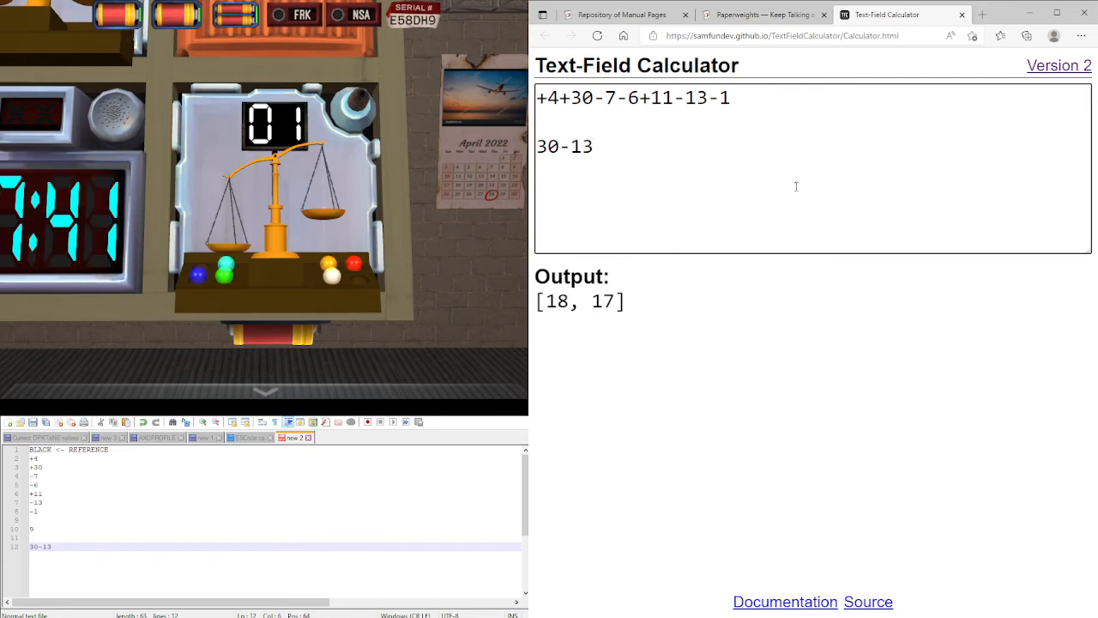
pyautogui.press('BackSpace')
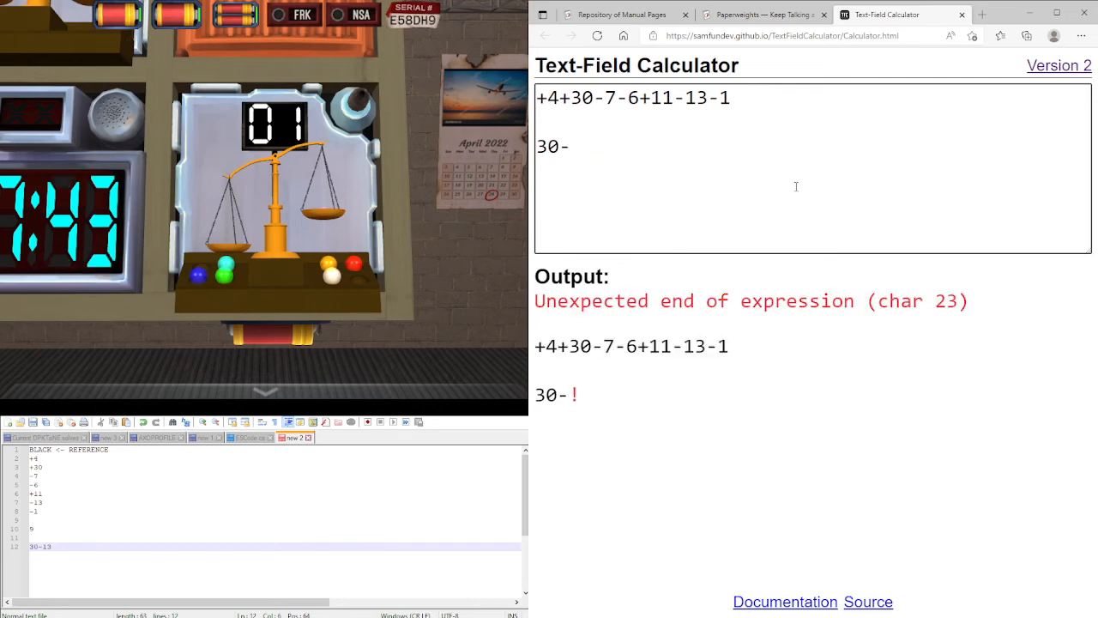
pyautogui.write('7')
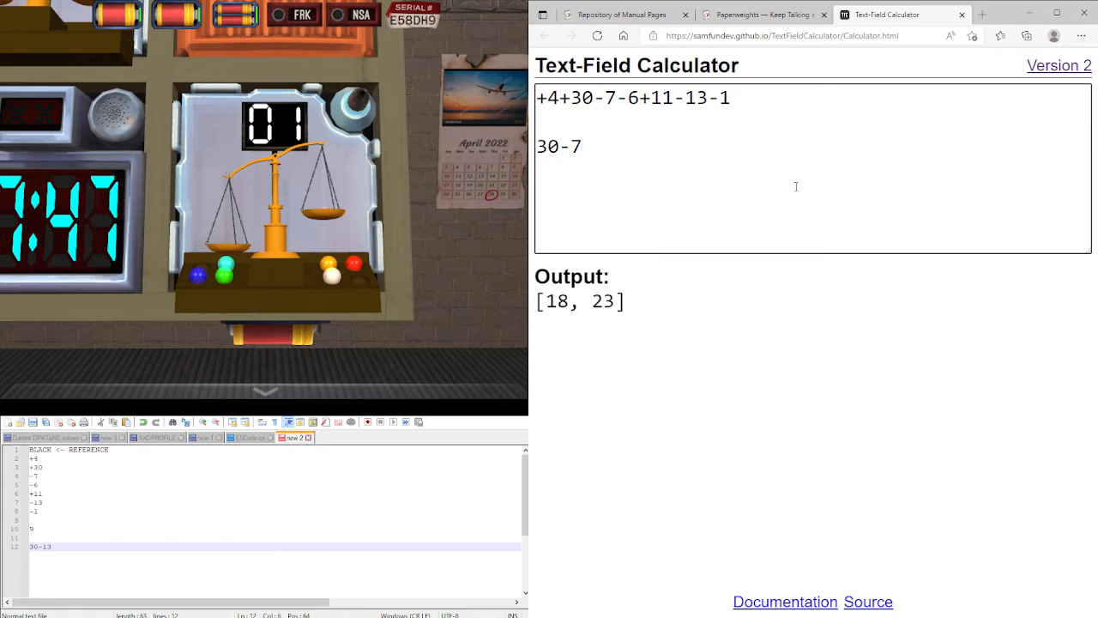
pyautogui.click(582, 146)
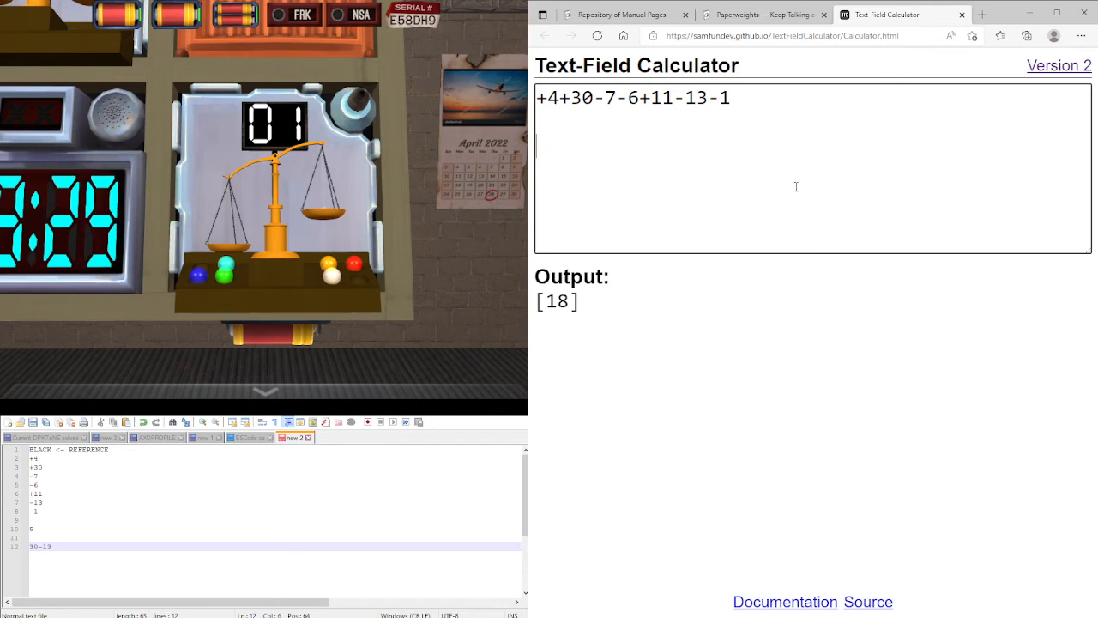
# Try an 11-6 trial sum, then clear the unfinished line back to the 18 total
pyautogui.write('11')
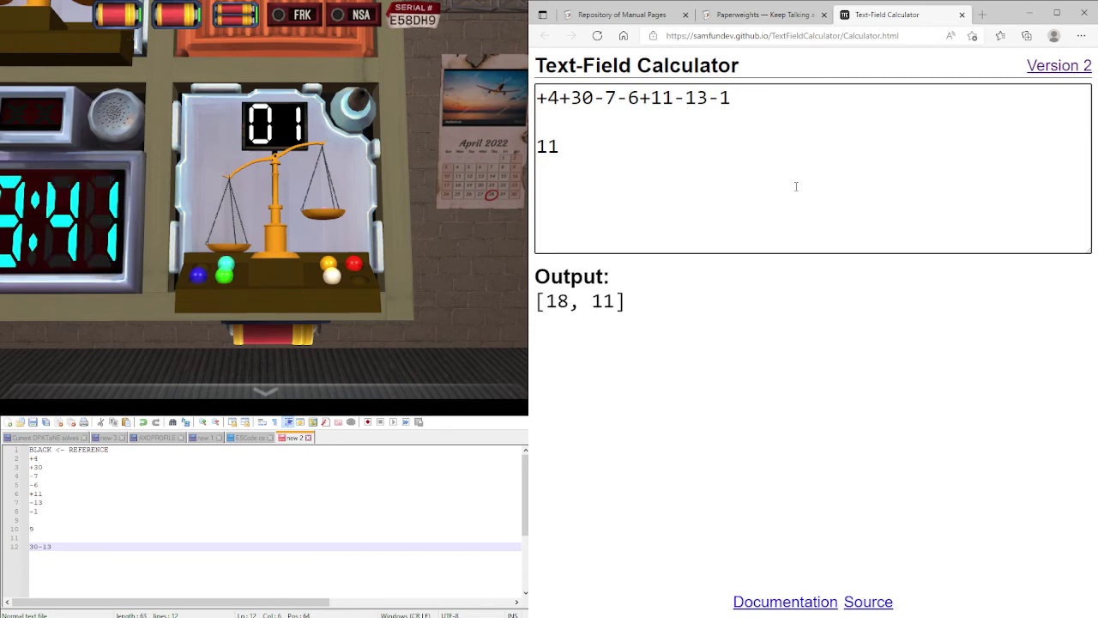
pyautogui.click(557, 146)
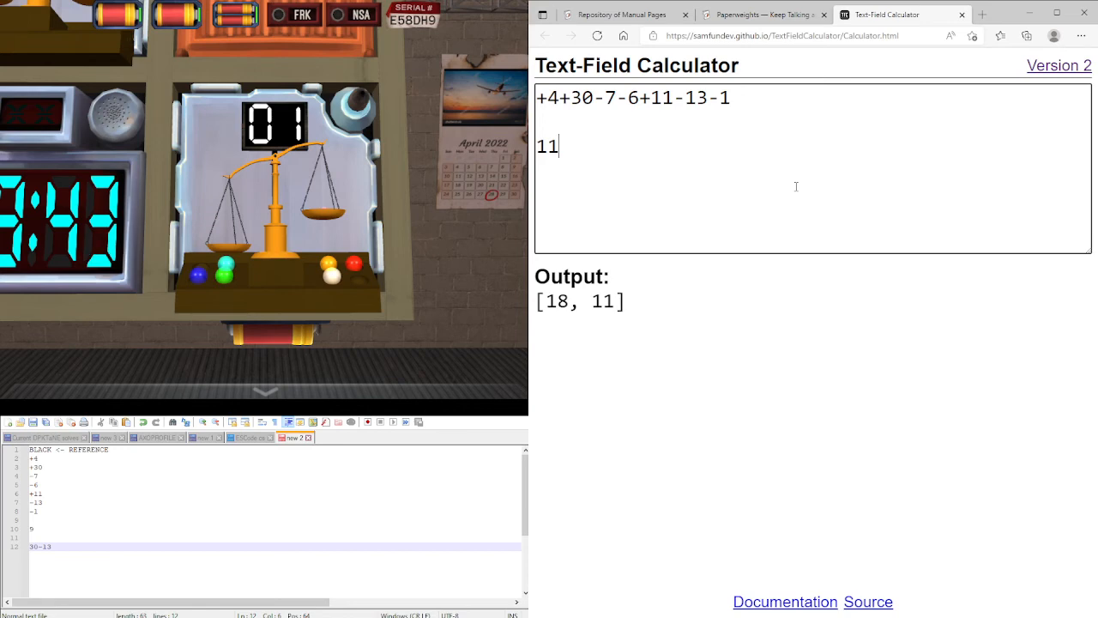
pyautogui.write('-')
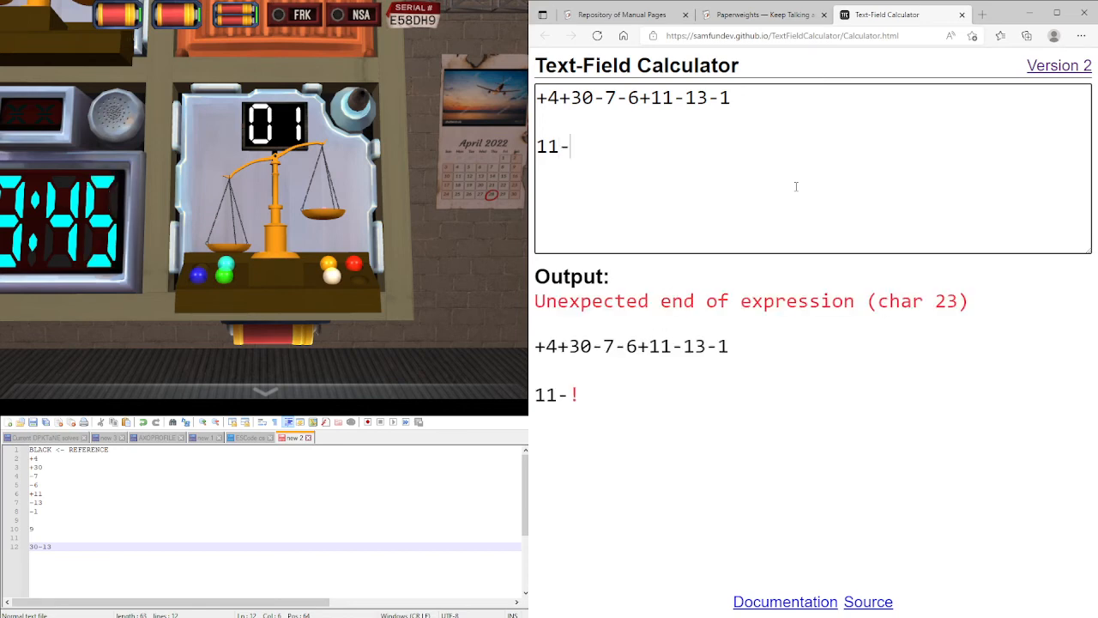
pyautogui.write('6')
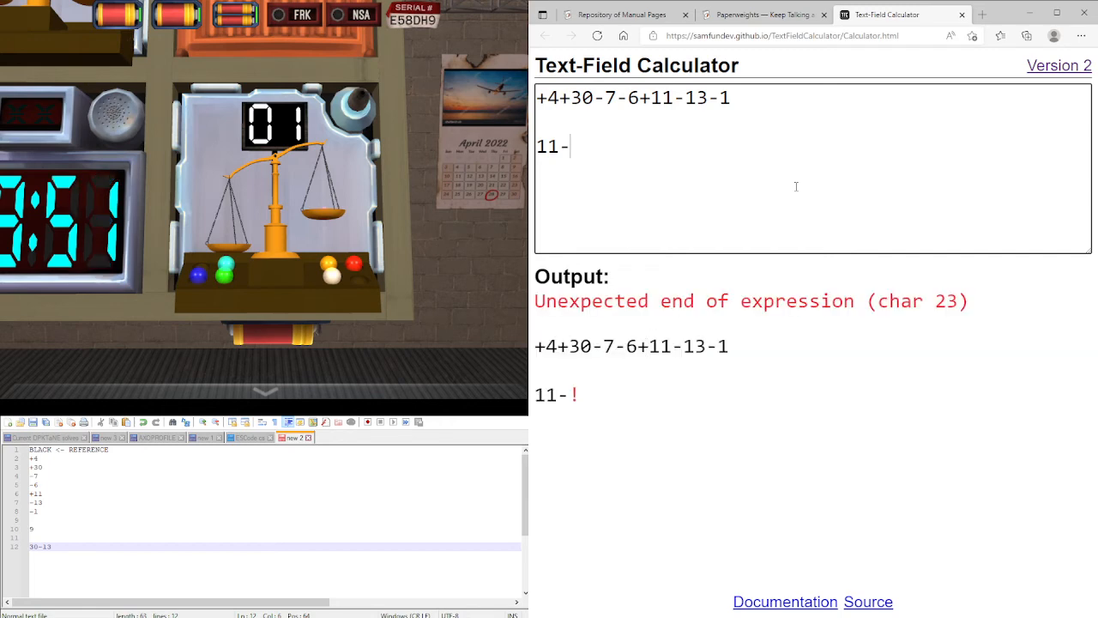
pyautogui.press('Backspace')
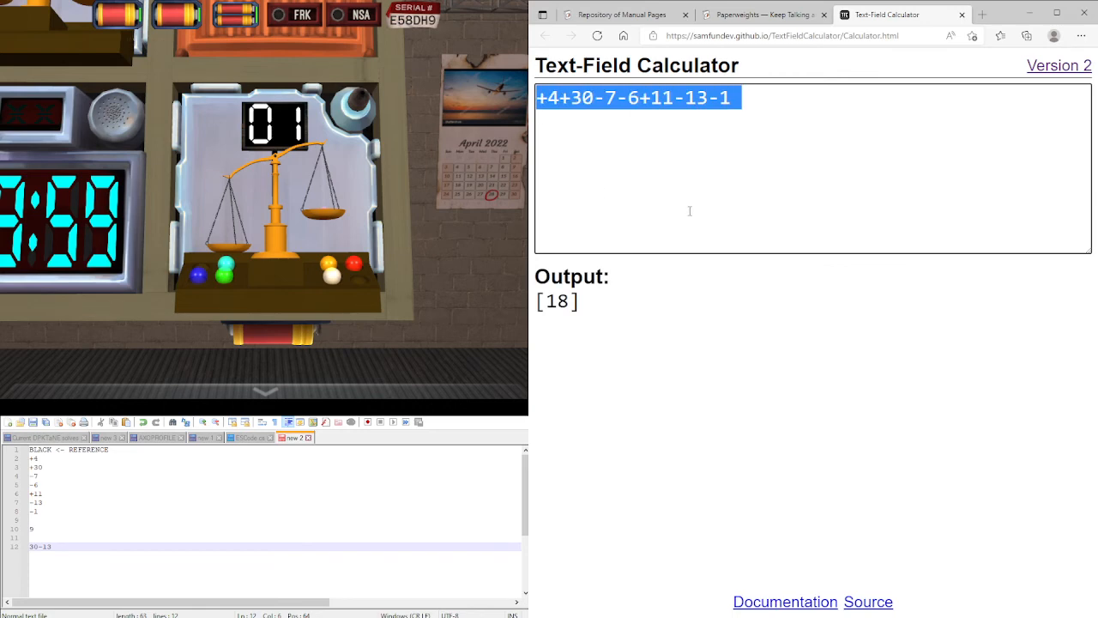
# Set the first line to 9 and enter 30-13-7-1, giving matching totals [9, 9]
pyautogui.write('9')
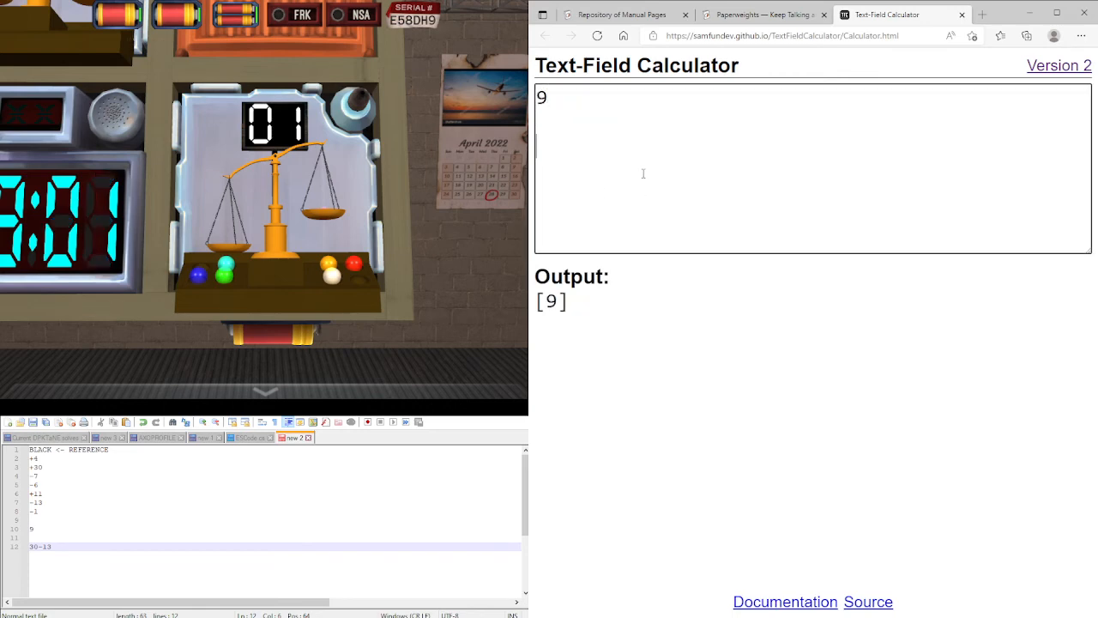
pyautogui.write('30')
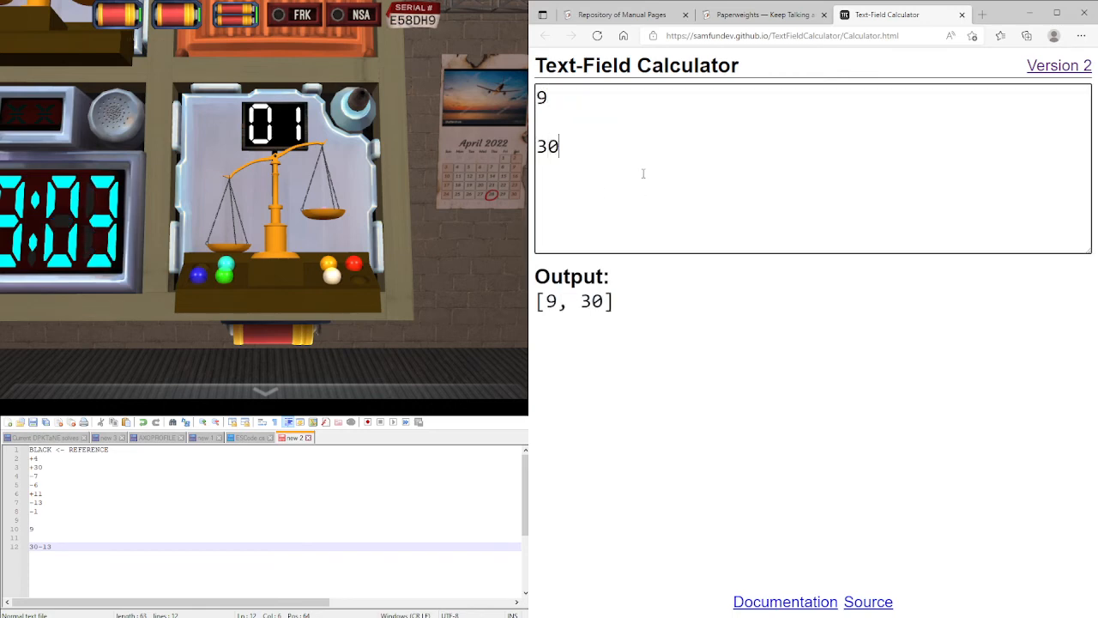
pyautogui.write('-')
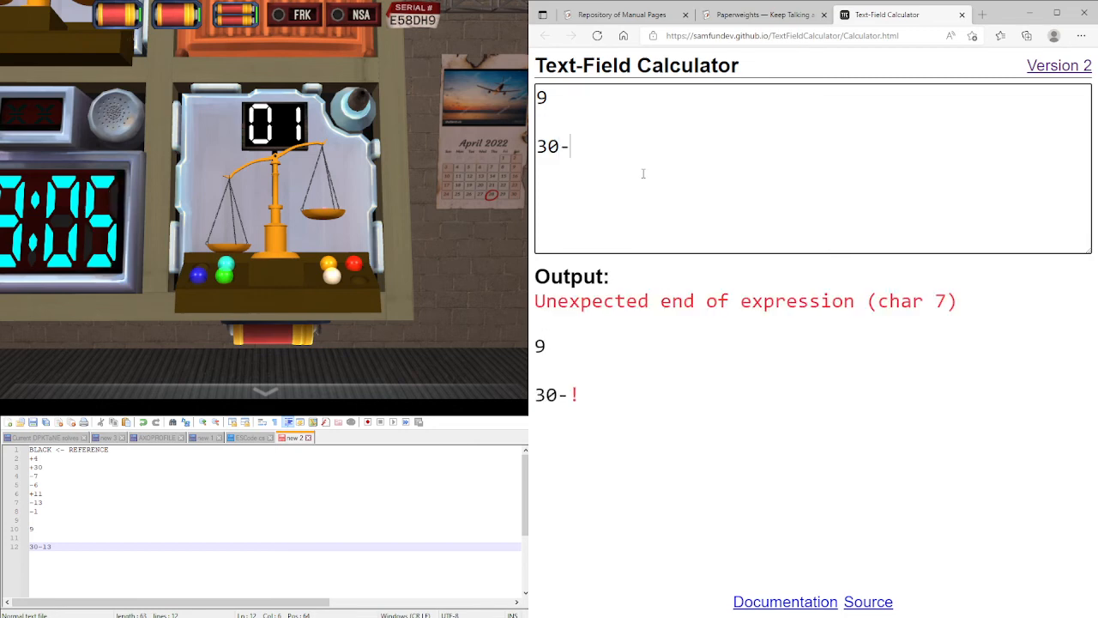
pyautogui.write('1')
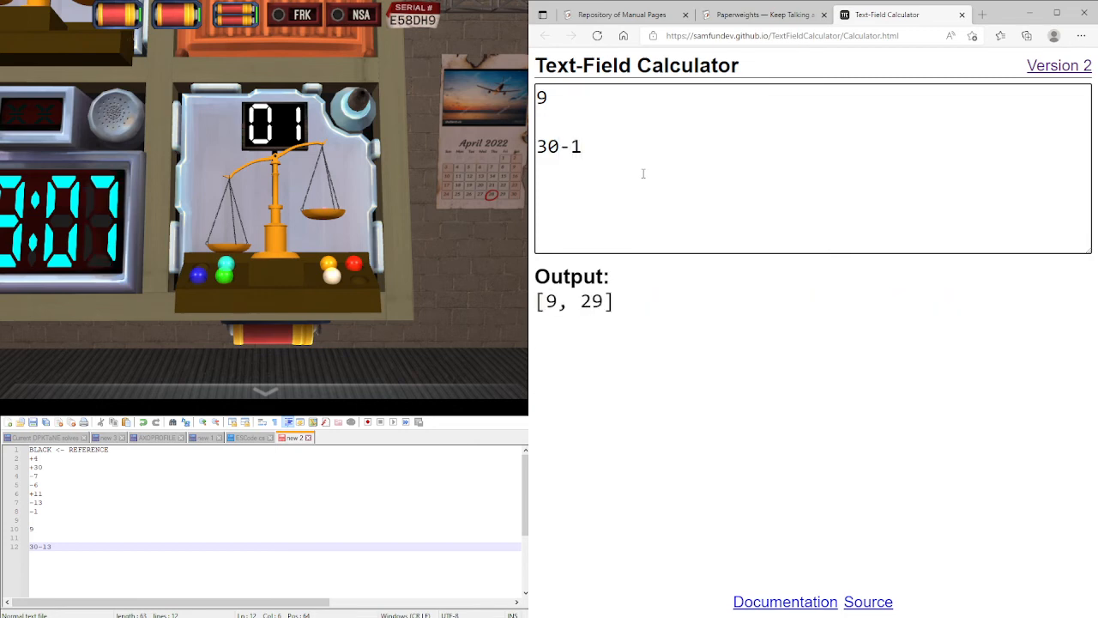
pyautogui.write('3')
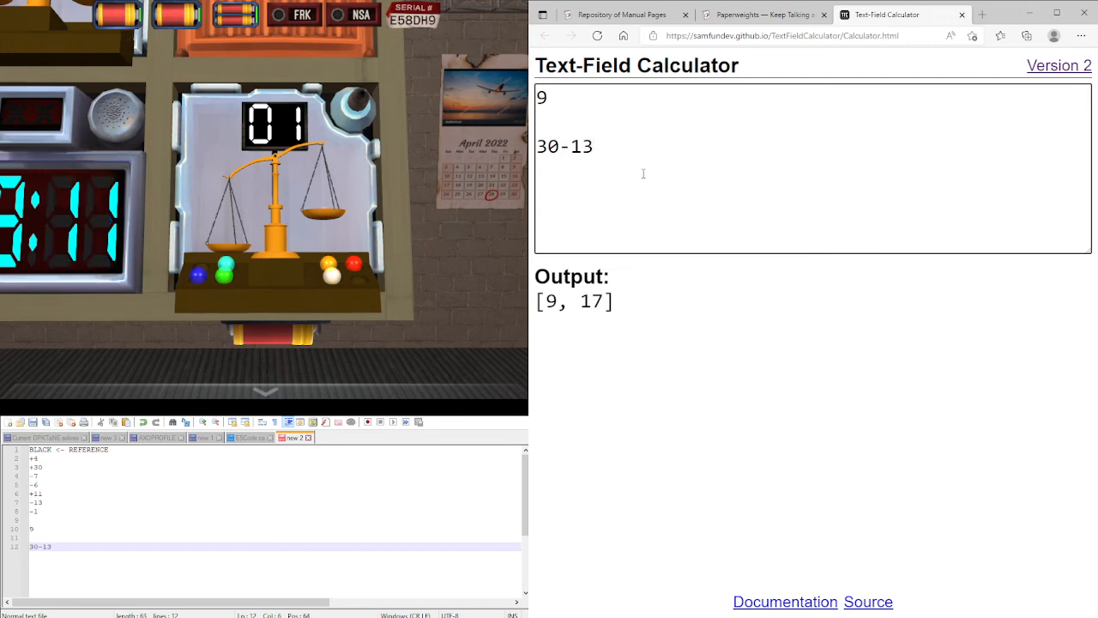
pyautogui.write('-')
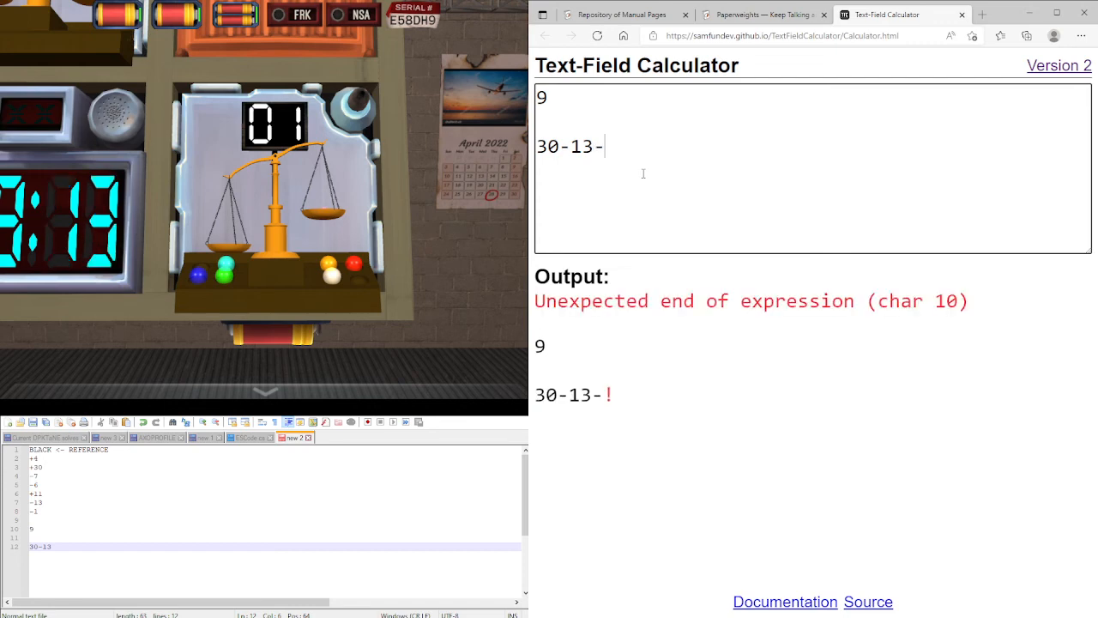
pyautogui.write('7-1')
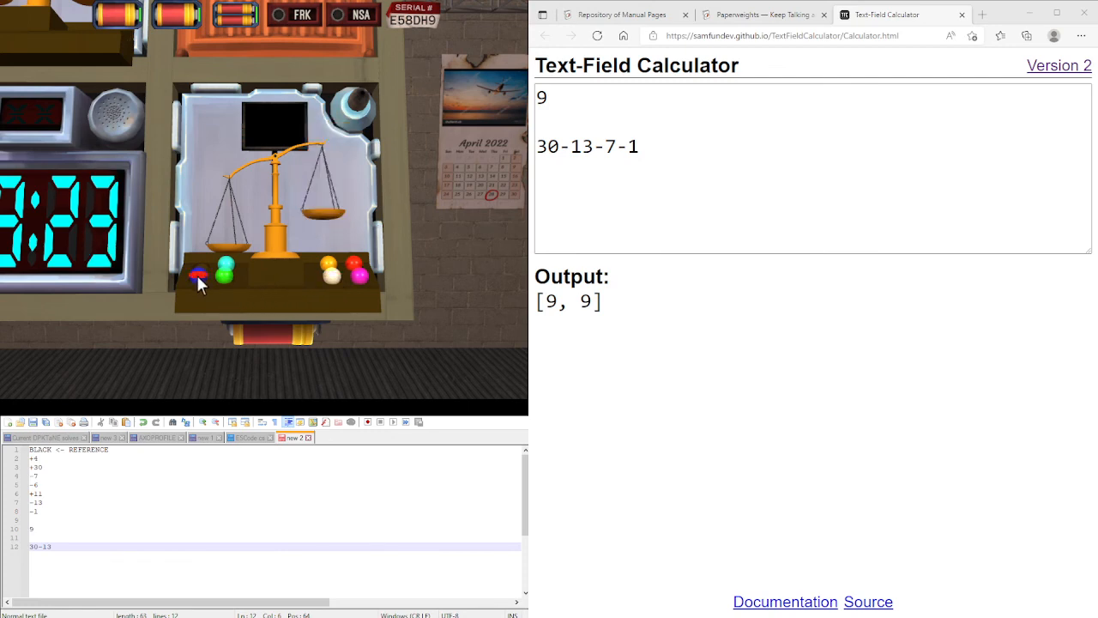
# Move a weight onto the second module's scale to balance it and defuse the bomb
pyautogui.click(199, 275)
pyautogui.write('0')
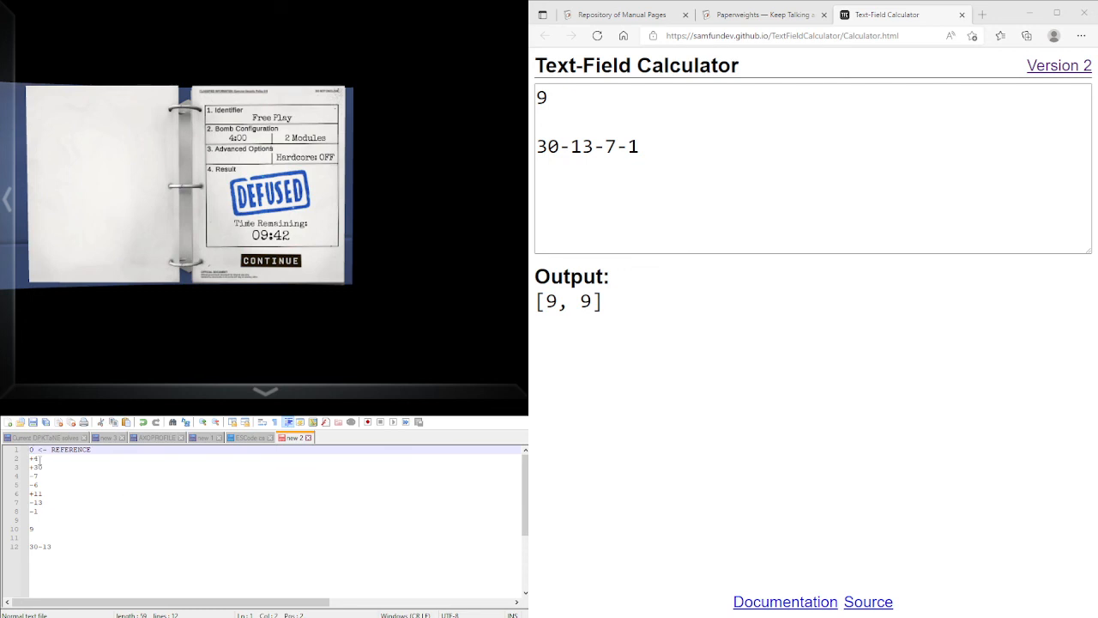
pyautogui.moveTo(100, 473)
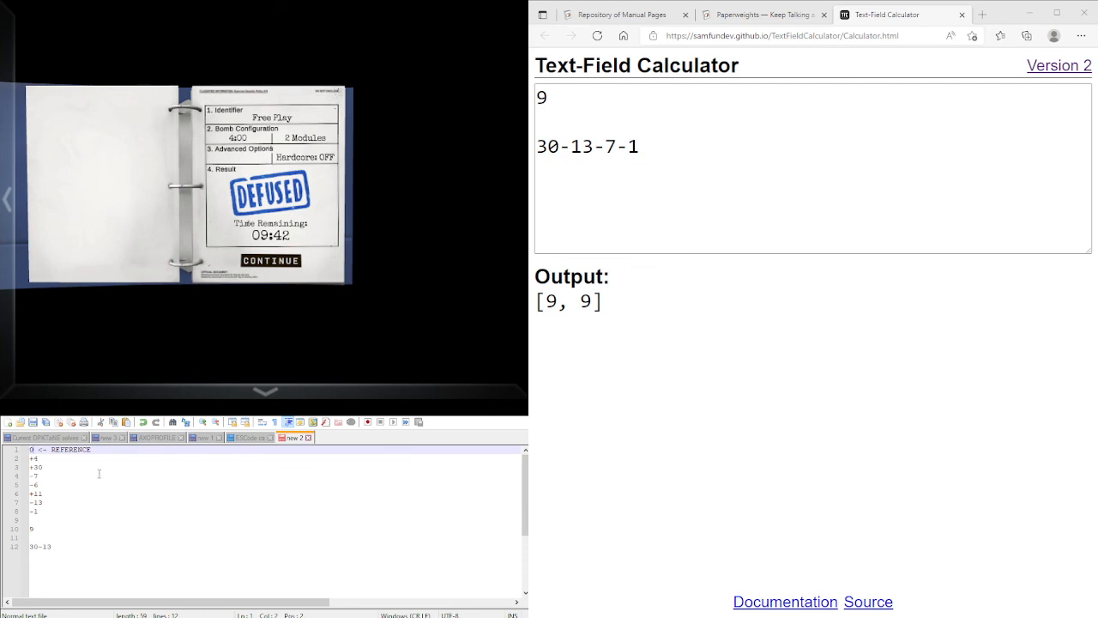